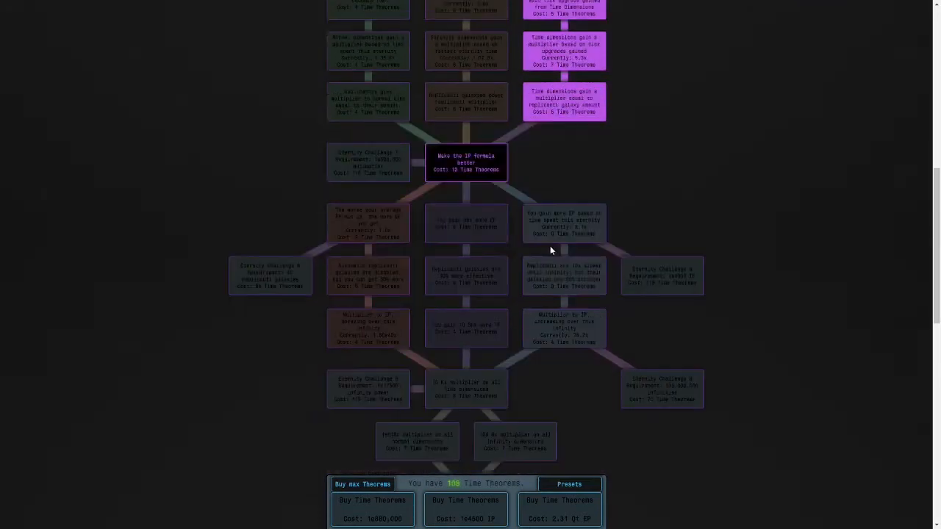
Step: Look through the achievements grid, scrolling down toward the row-11 achievements
left_click(565, 224)
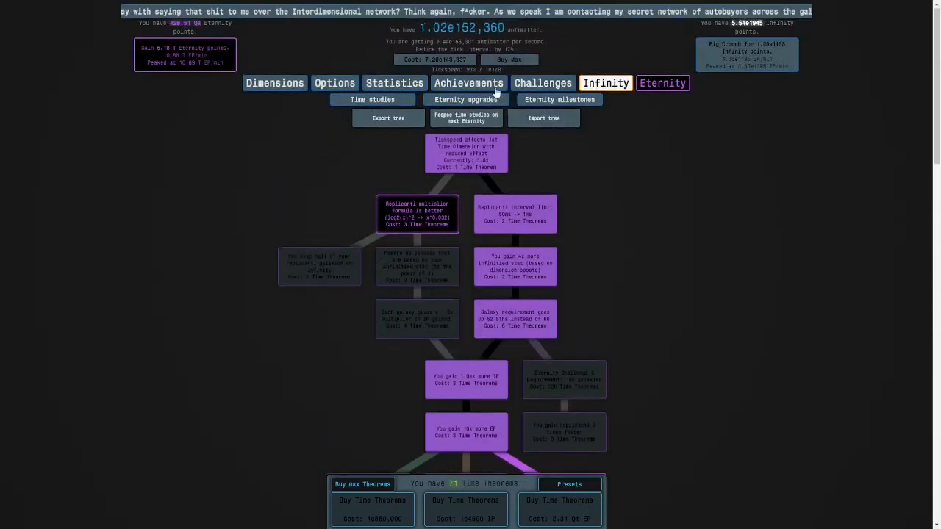
left_click(468, 82)
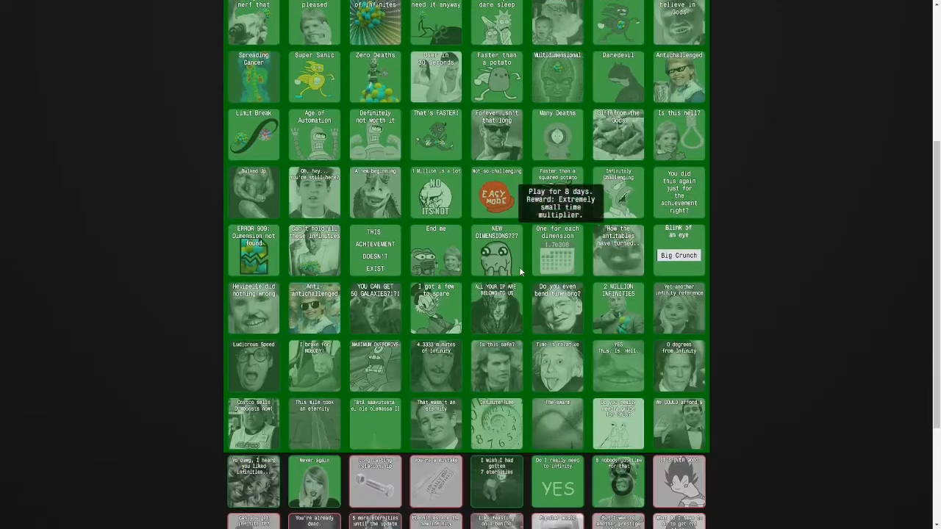
scroll("down", 3)
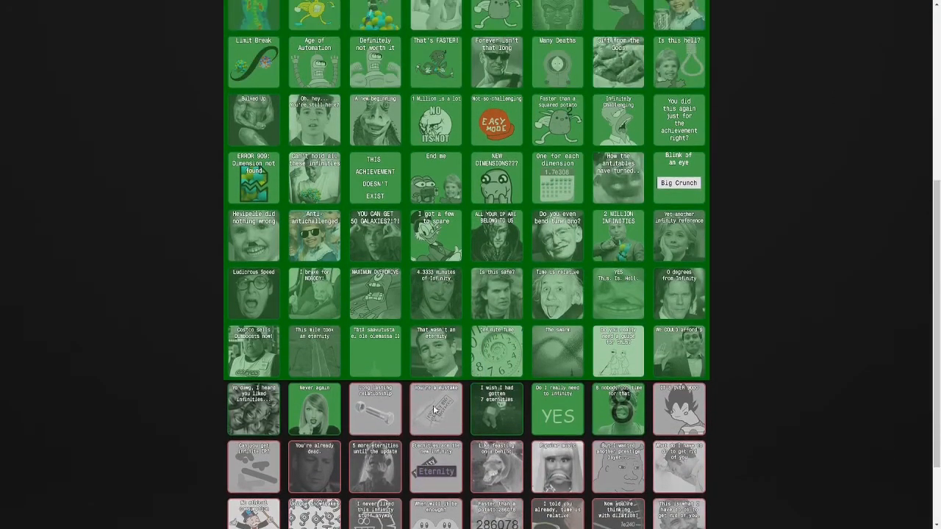
mouse_move(234, 353)
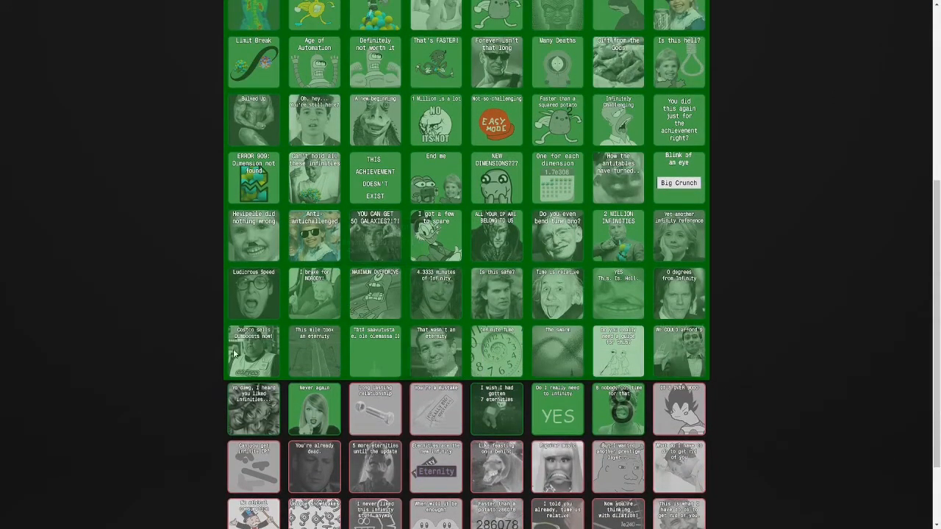
mouse_move(473, 389)
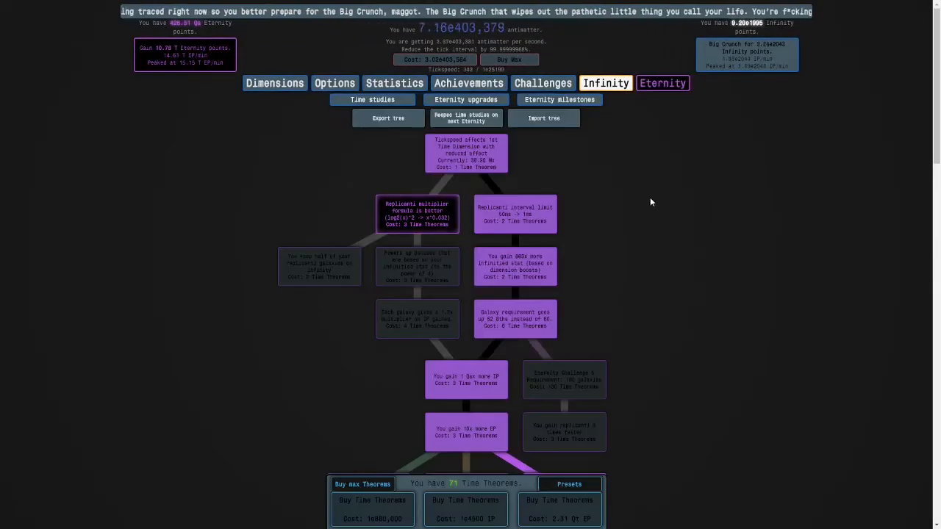
scroll("down", 3)
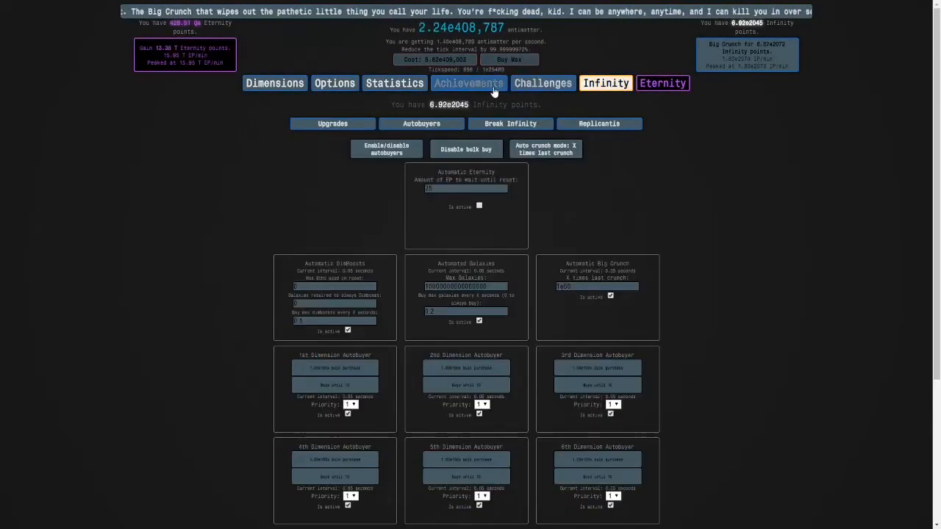
Step: Switch the Big Crunch autobuyer to time-based mode and bring up the Replicanti page
left_click(467, 82)
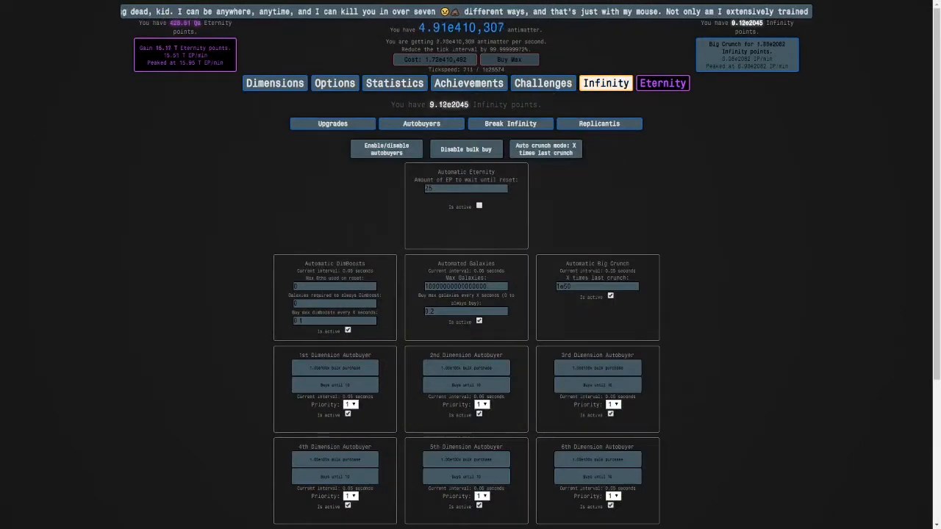
mouse_move(625, 179)
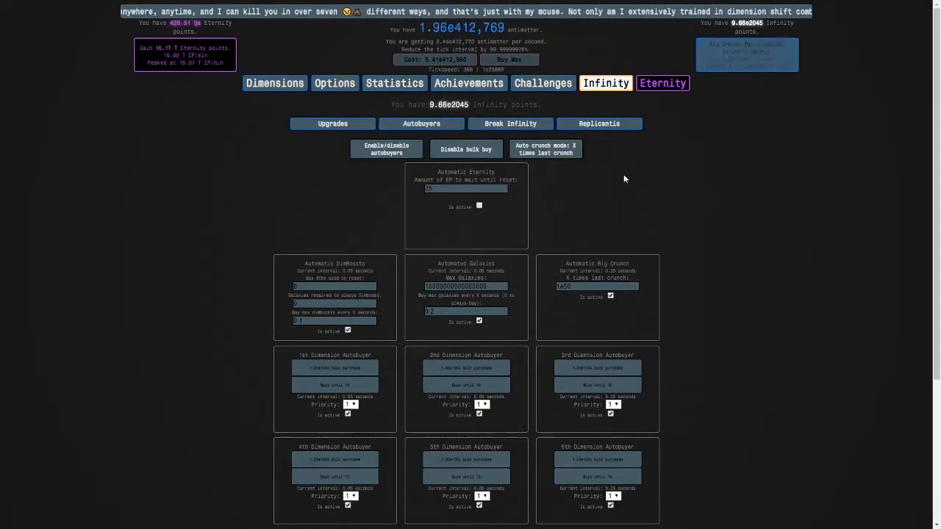
left_click(546, 150)
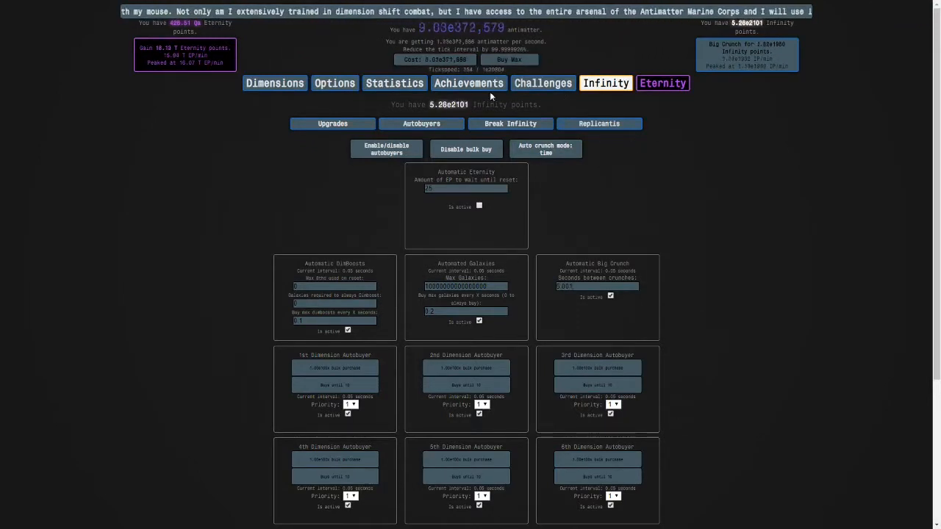
left_click(291, 106)
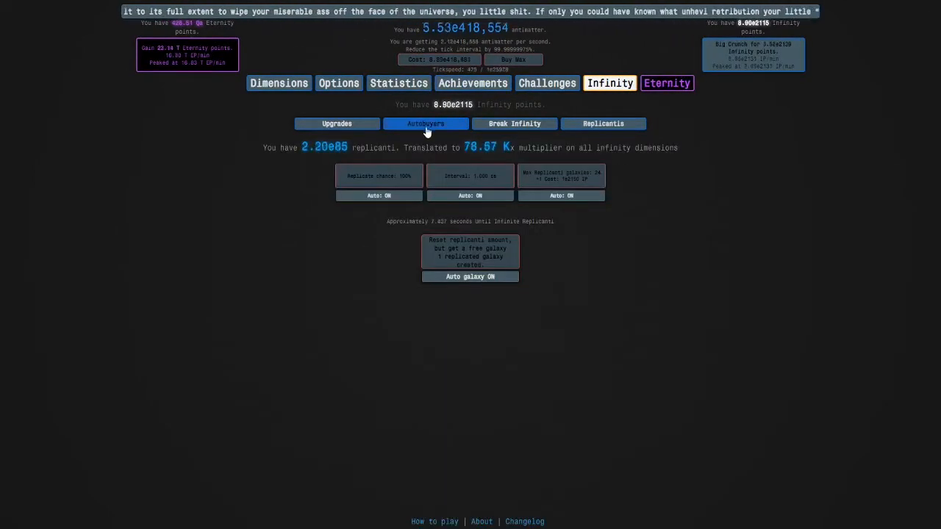
left_click(425, 123)
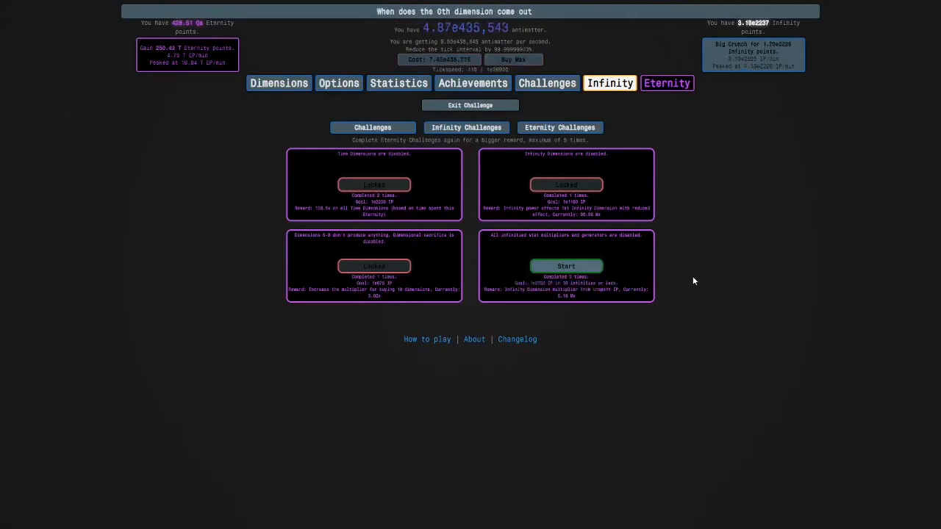
mouse_move(682, 287)
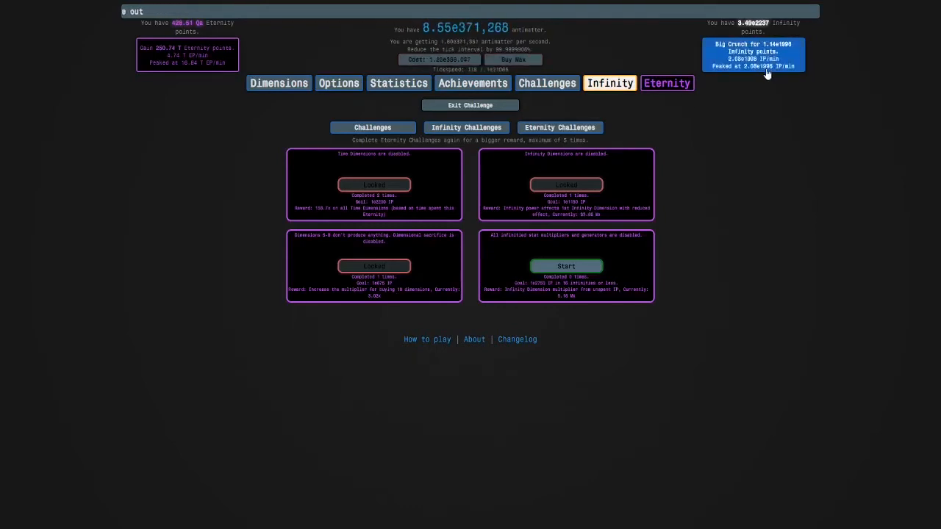
Step: Big Crunch, start the last Eternity Challenge, and dismiss the failure notice
left_click(566, 266)
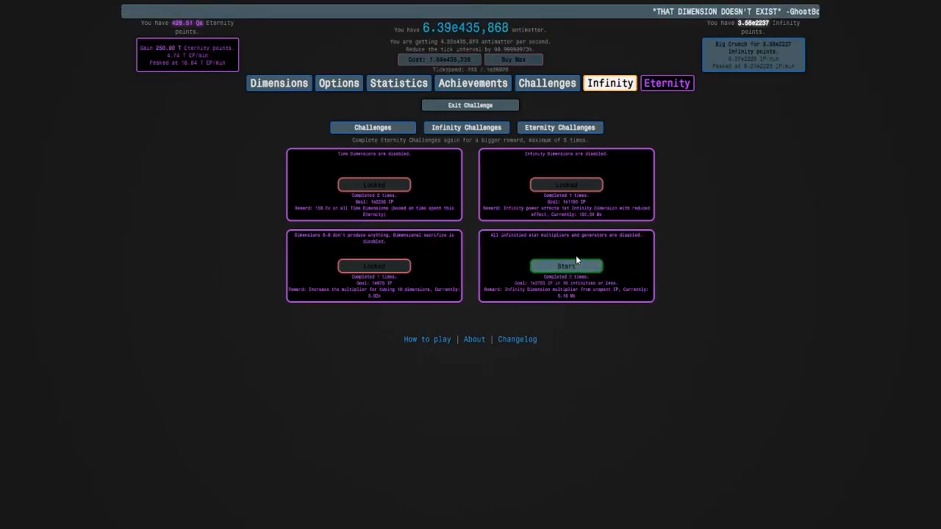
left_click(566, 265)
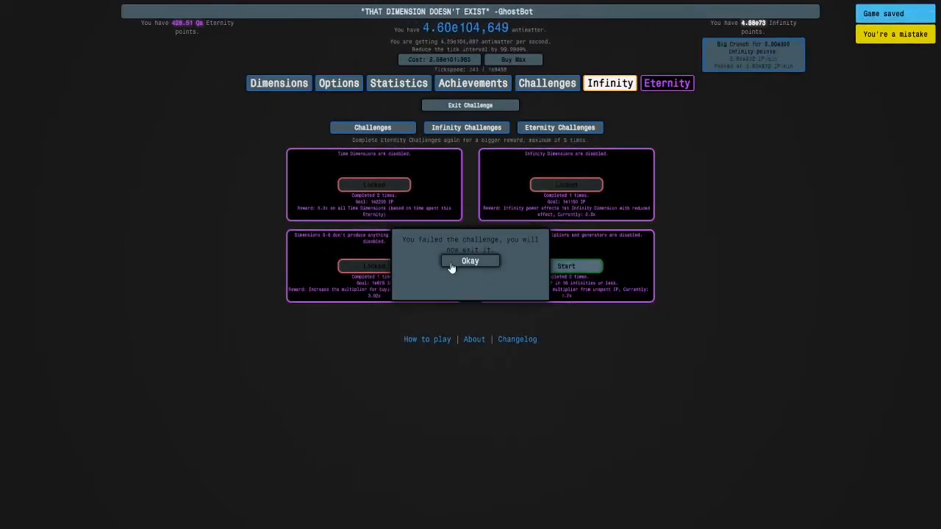
left_click(470, 262)
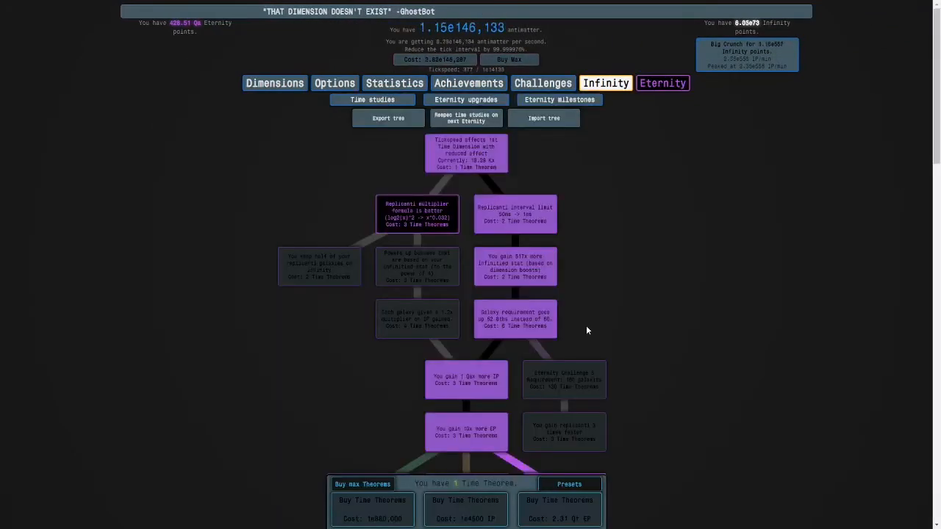
Step: Scroll down through the time study tree before returning to the Eternity Challenges list
scroll("down", 3)
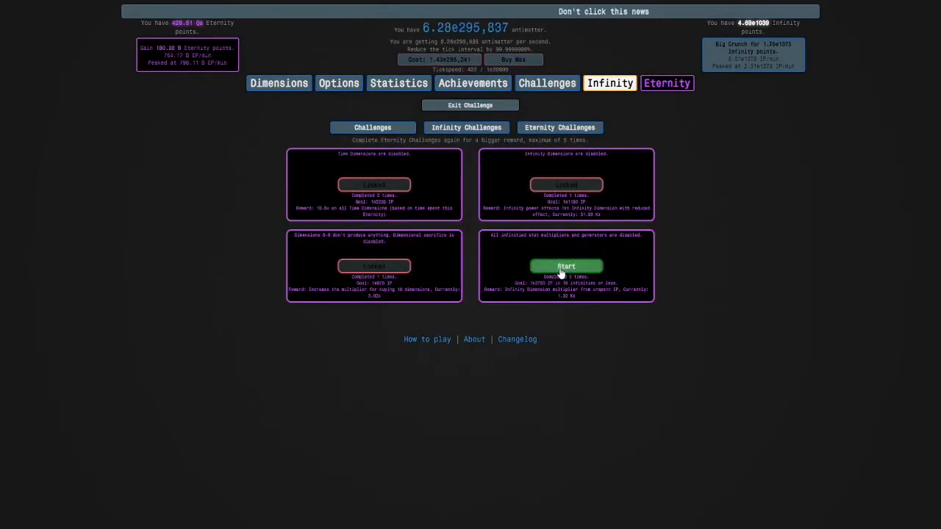
Step: Start the last Eternity Challenge again and check the Infinity autobuyers
left_click(566, 265)
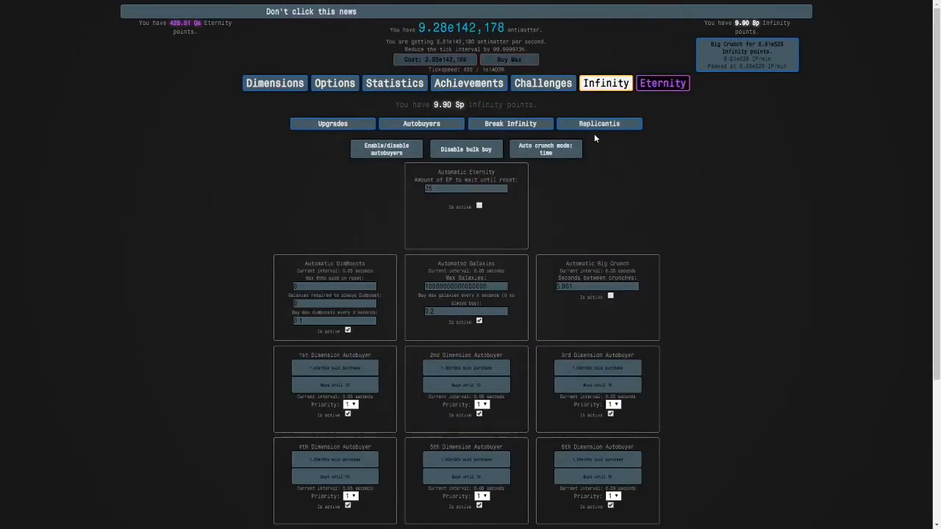
left_click(600, 124)
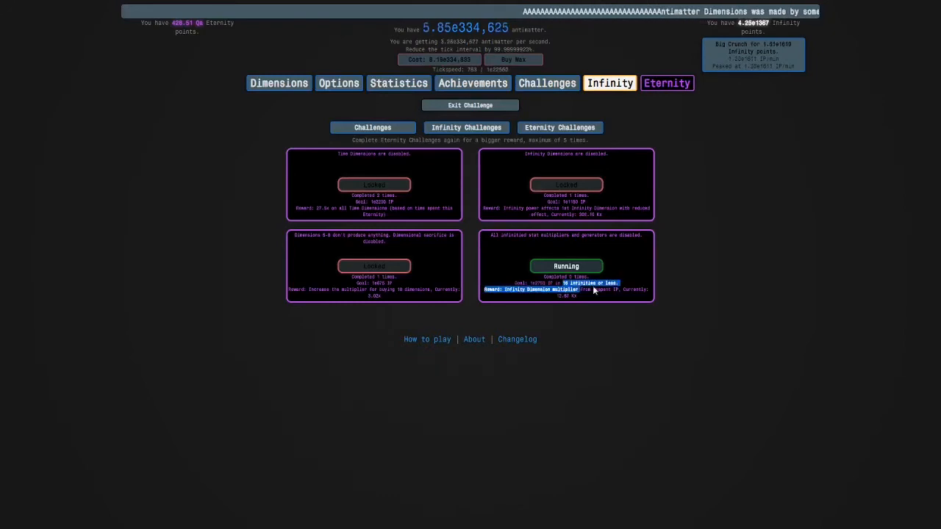
left_click(399, 82)
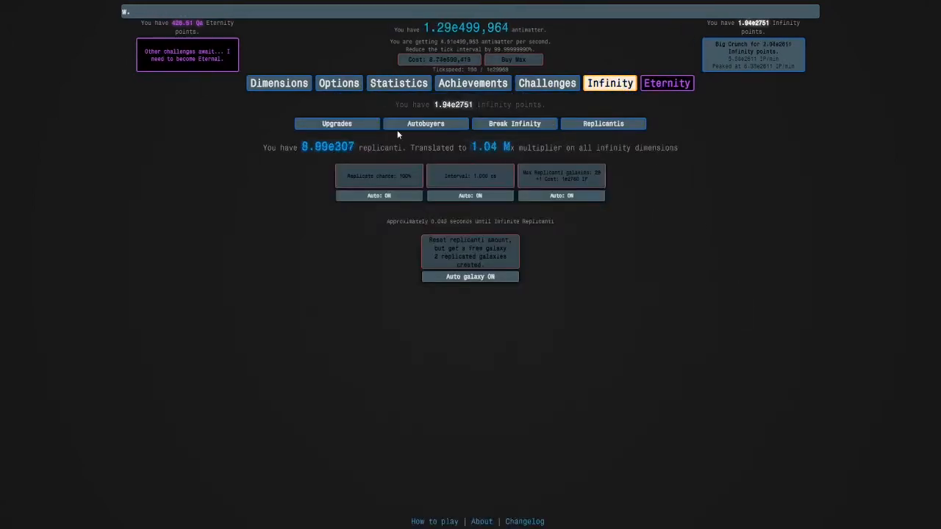
Step: Leave the Eternity Challenges view and bring up the achievements grid
left_click(547, 82)
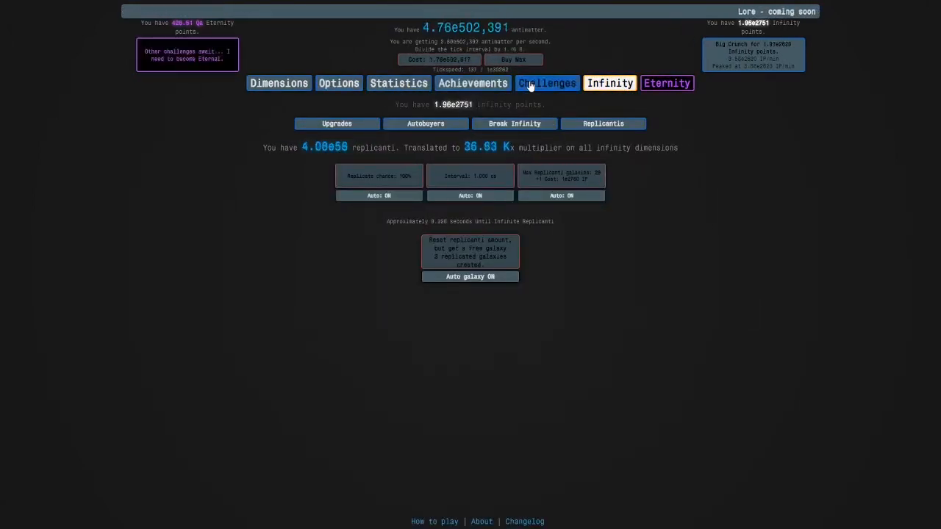
left_click(547, 82)
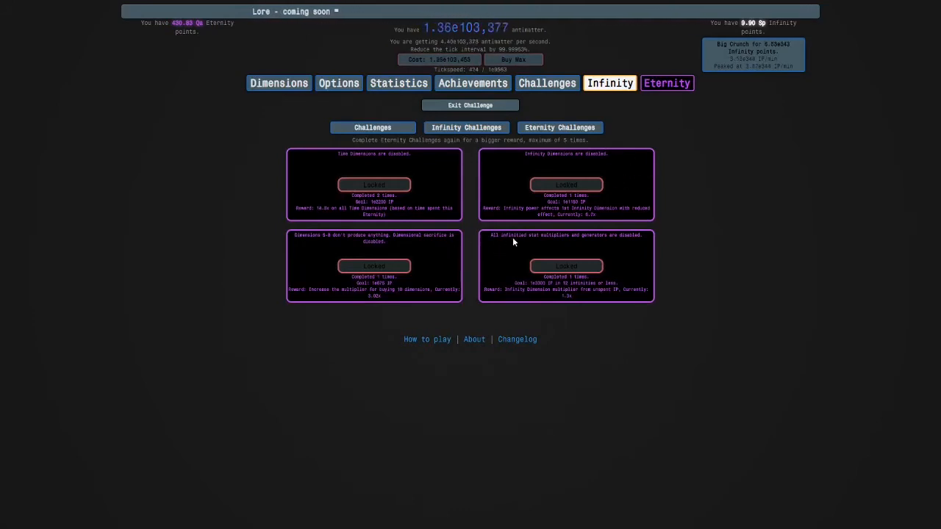
mouse_move(350, 173)
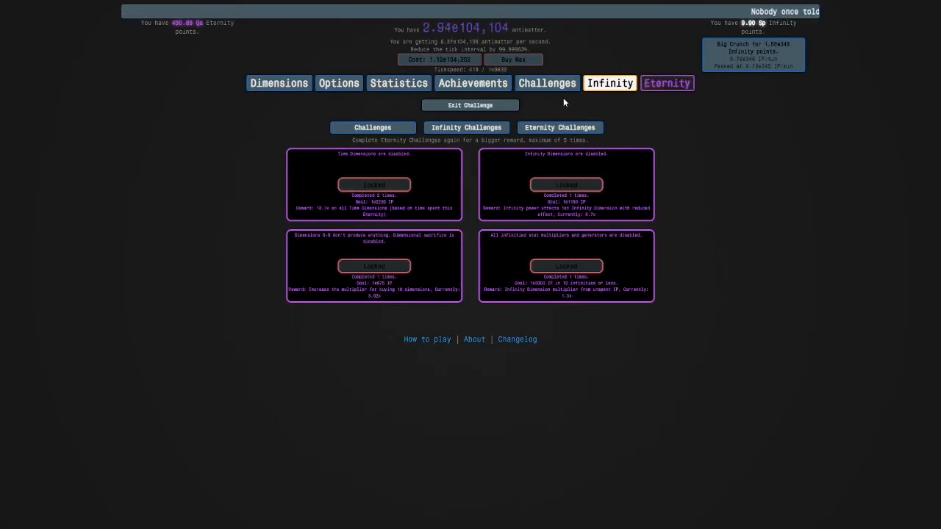
left_click(474, 82)
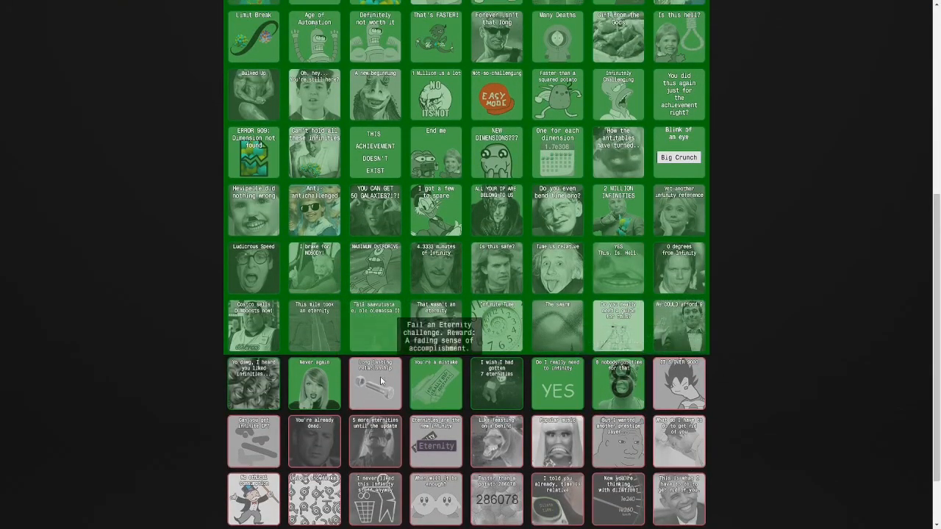
mouse_move(388, 391)
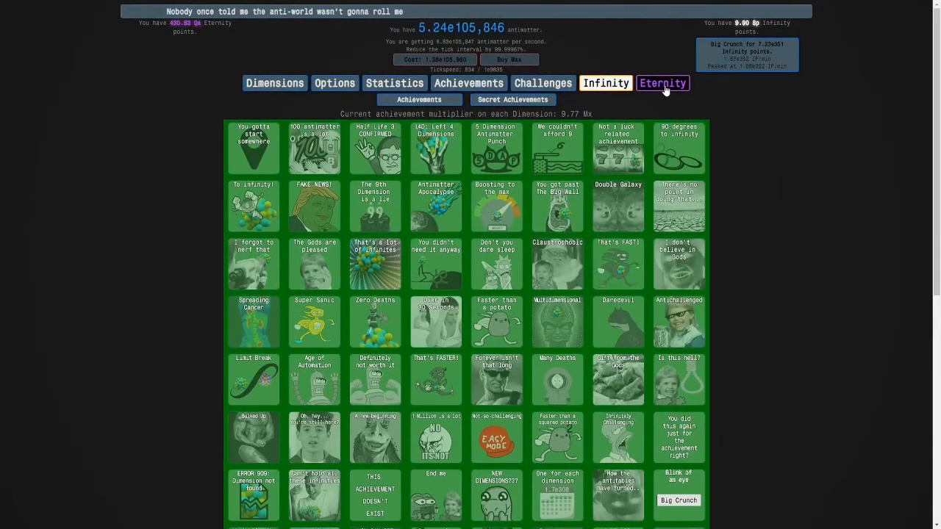
Step: Glance at the Infinity Dimensions page, then return to the time study tree
left_click(661, 83)
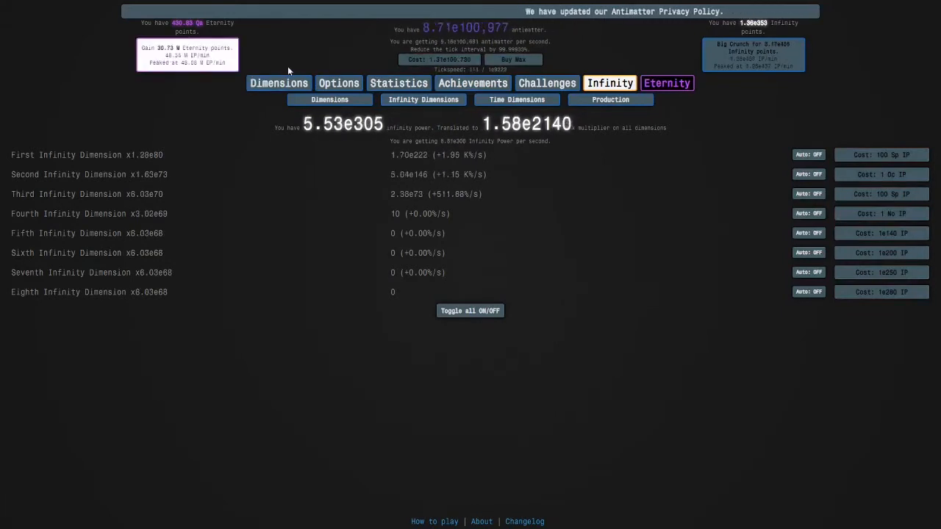
left_click(372, 100)
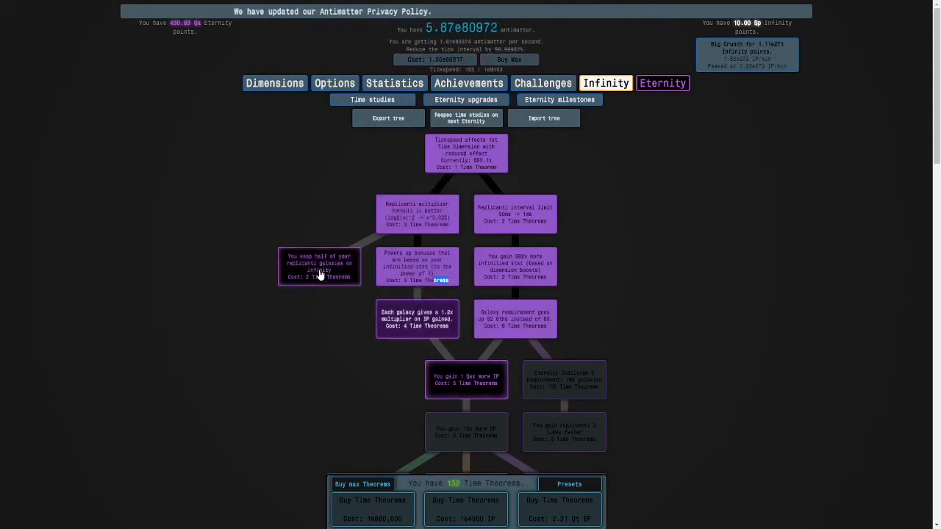
Step: Buy the better IP formula time study, then go to the Infinity section's Replicanti page
scroll("down", 3)
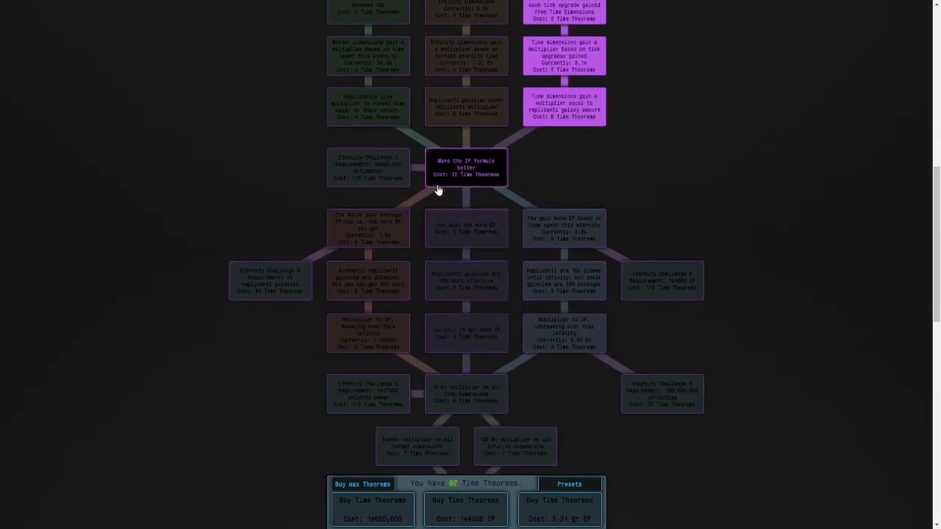
left_click(464, 168)
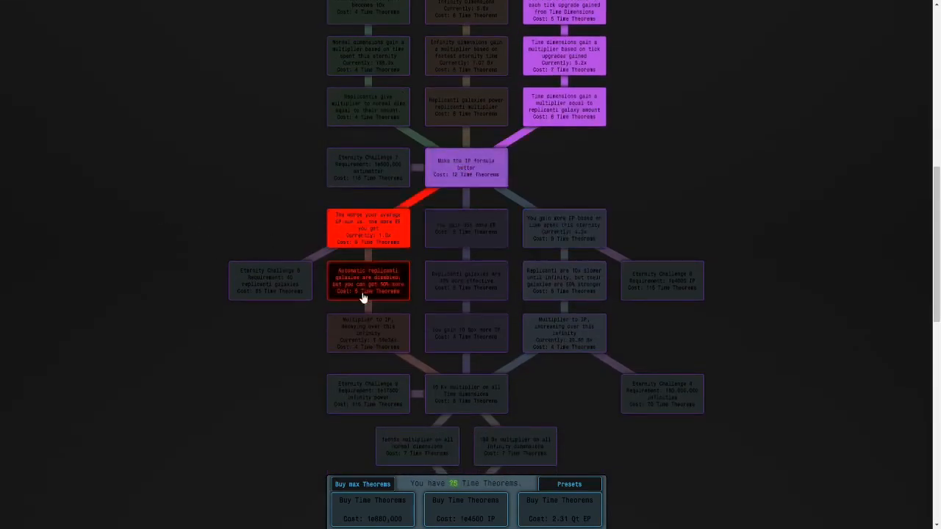
scroll("down", 3)
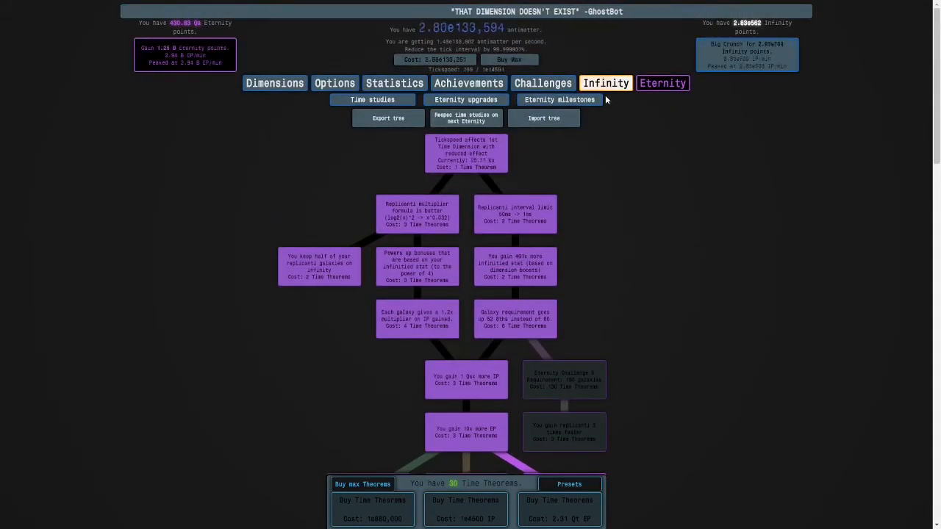
left_click(605, 82)
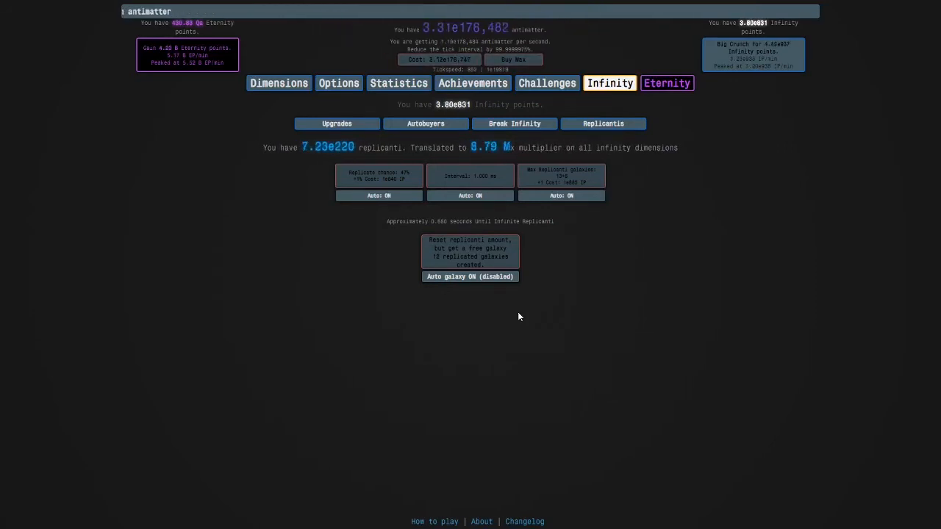
Step: Check the achievements list, return to Replicanti, then view Infinity Dimensions at 0.0 infinity power
left_click(468, 83)
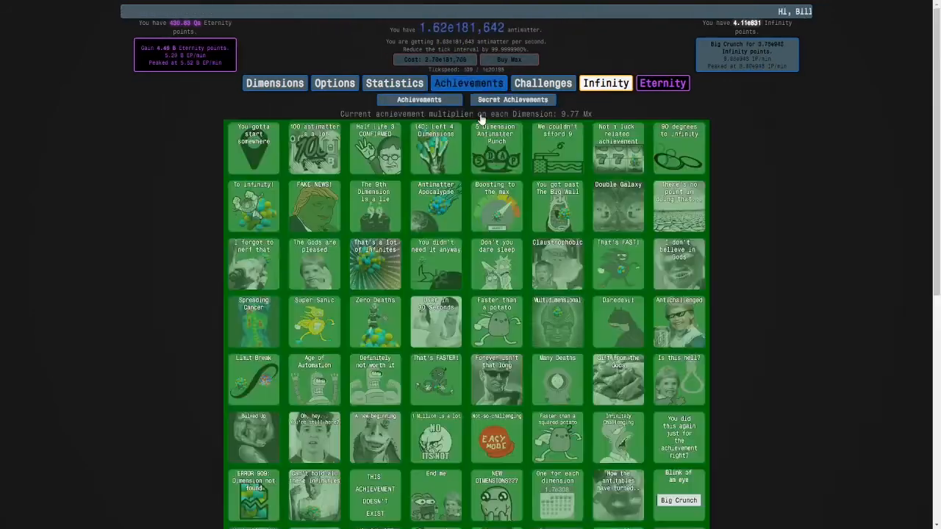
scroll("down", 3)
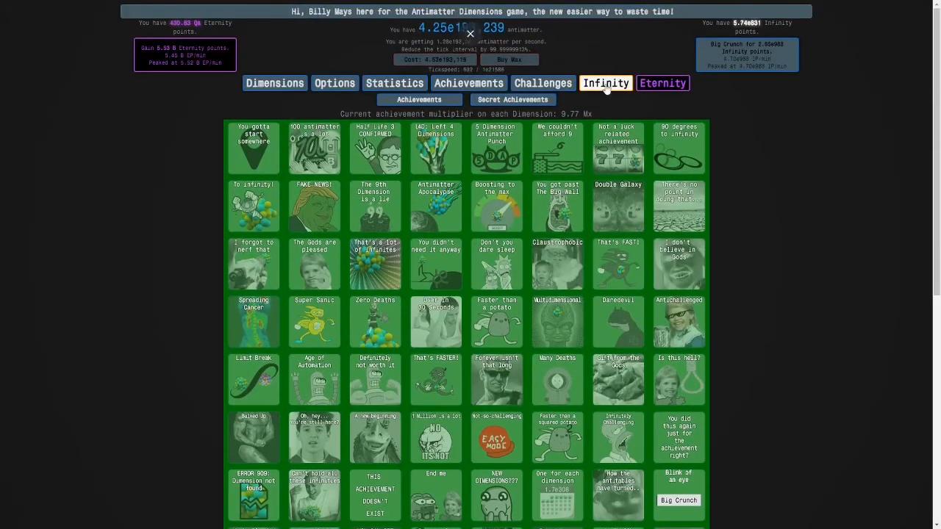
left_click(609, 82)
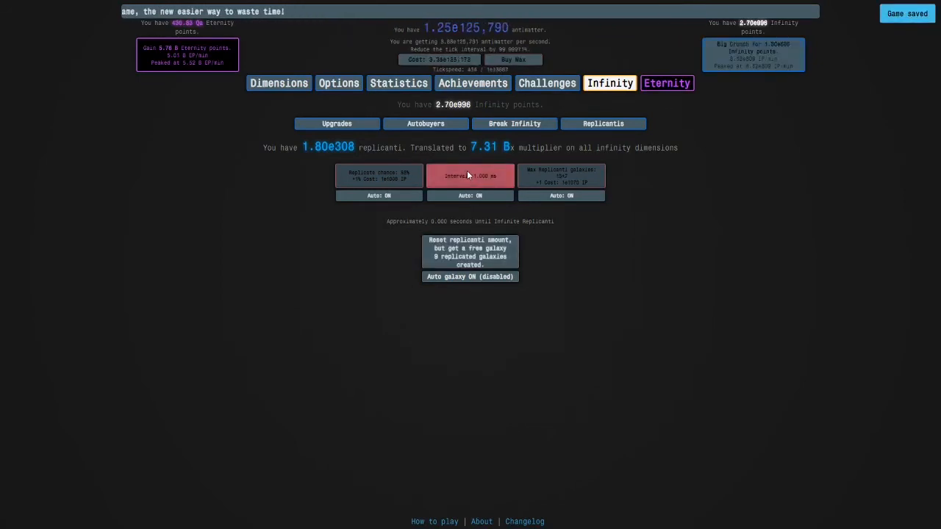
left_click(423, 100)
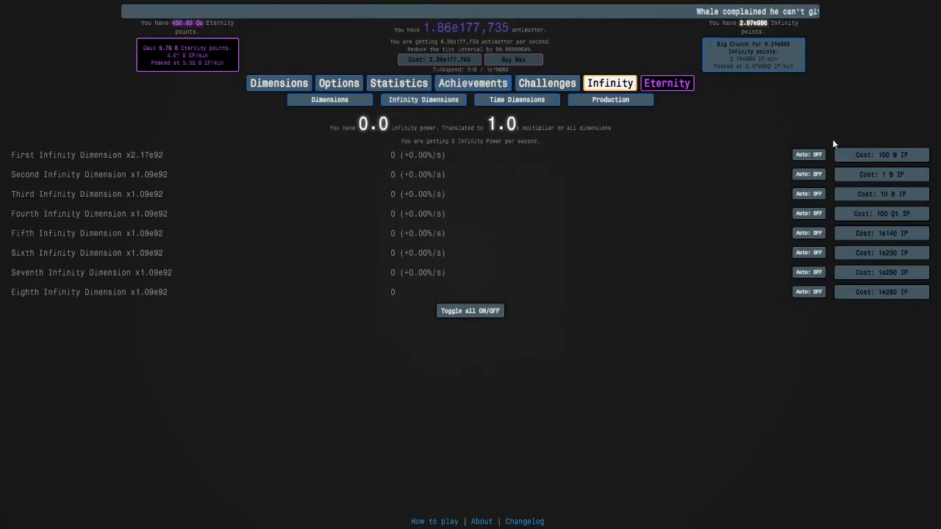
Step: Bring up the time study tree ahead of respeccing it down to the top study
left_click(880, 154)
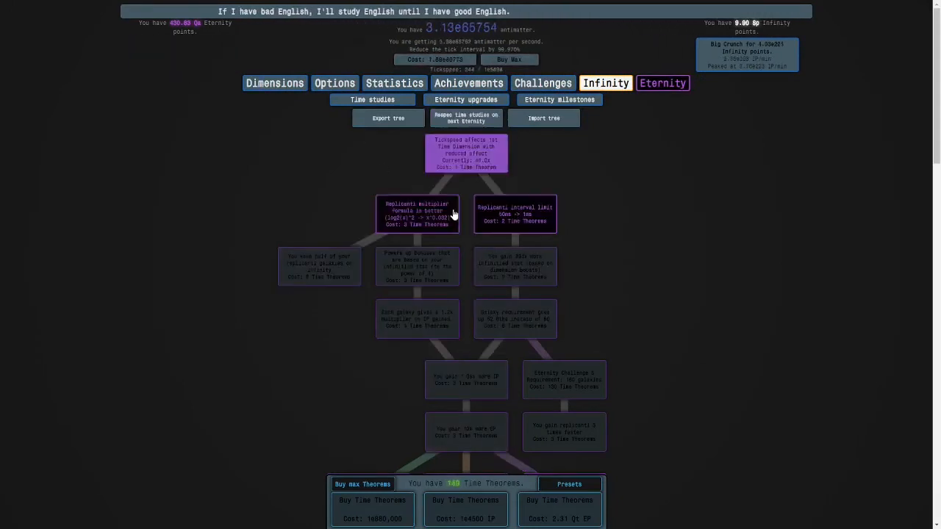
Step: Rebuy the top studies, the better IP formula study and the 10x time dimension study
left_click(319, 266)
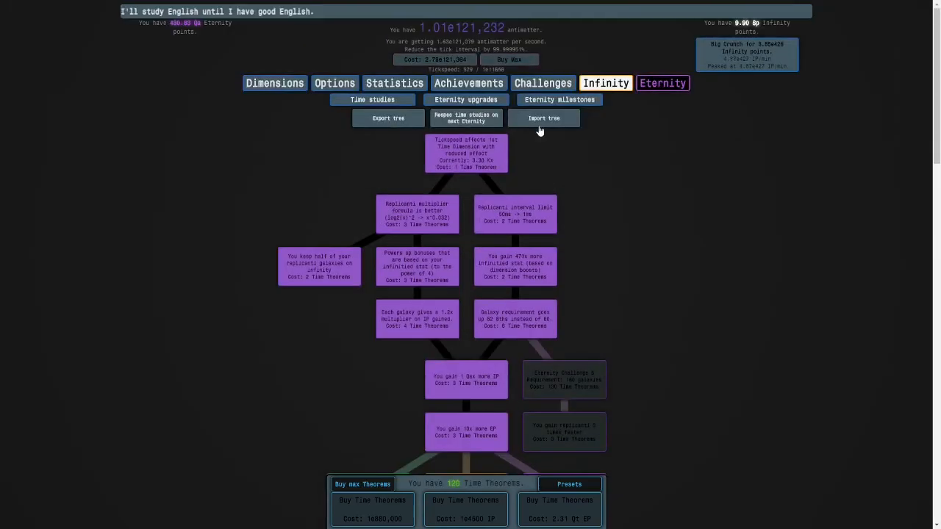
left_click(468, 82)
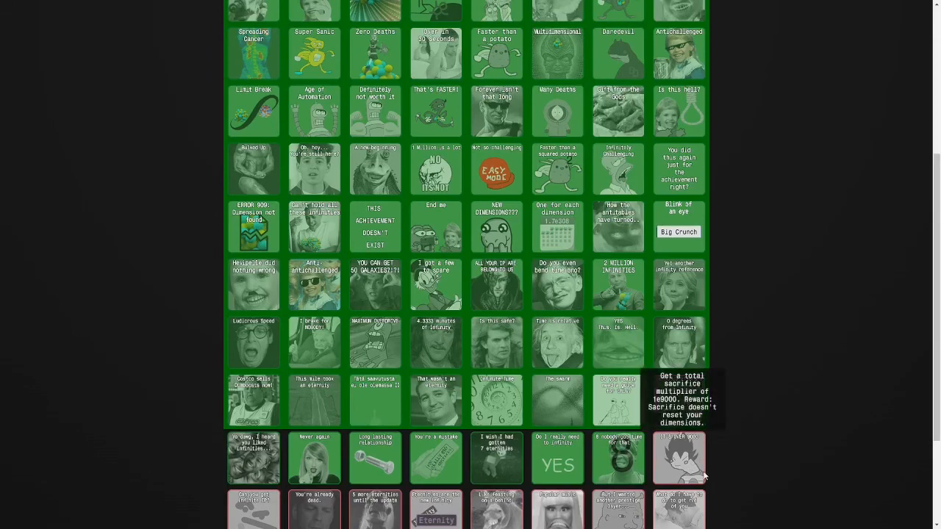
mouse_move(347, 443)
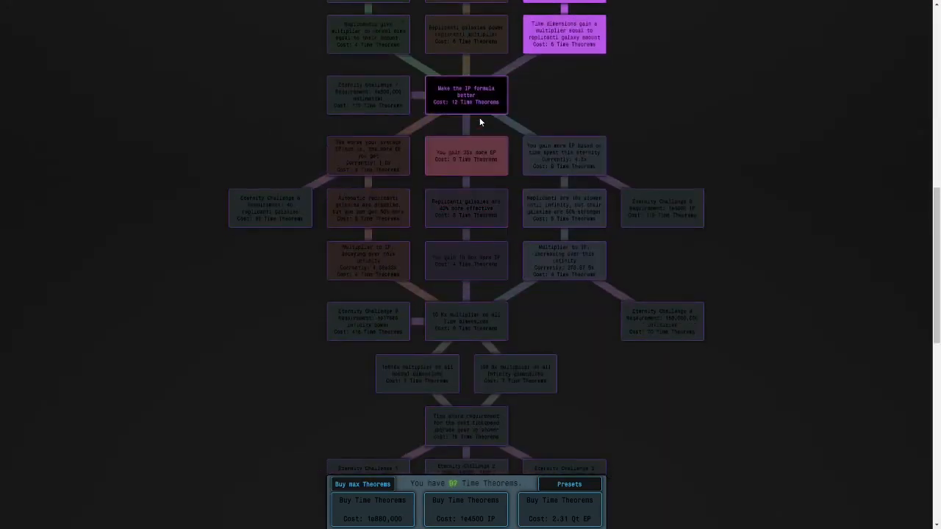
left_click(466, 320)
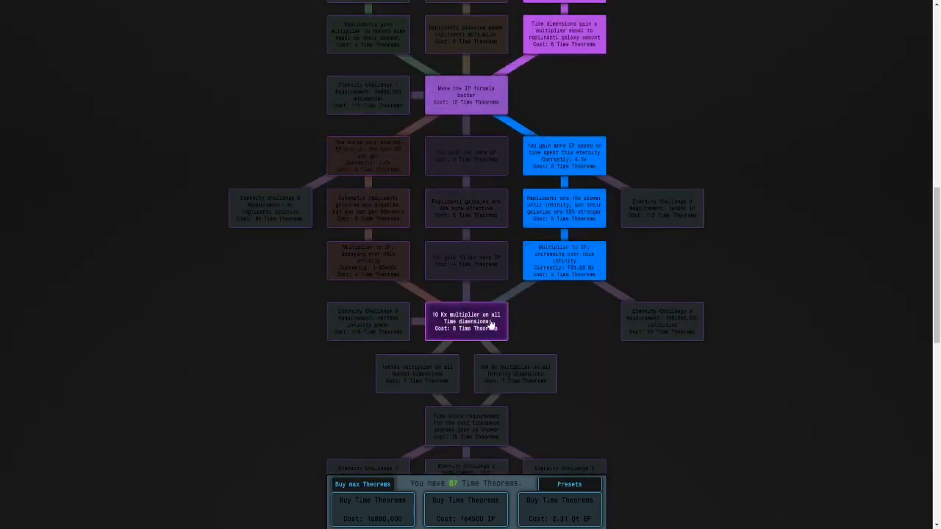
left_click(466, 320)
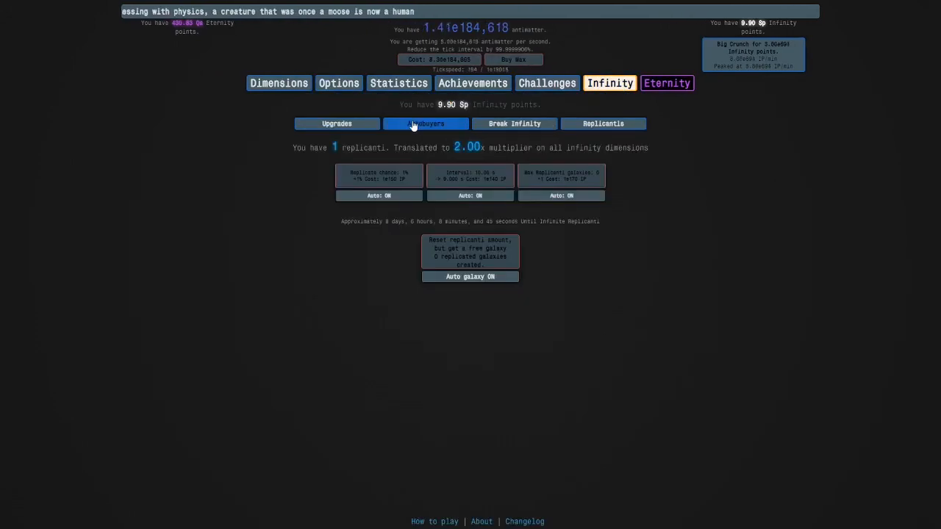
Step: Set the Automatic Big Crunch amount to 1e50 infinity points in the autobuyer settings
left_click(426, 124)
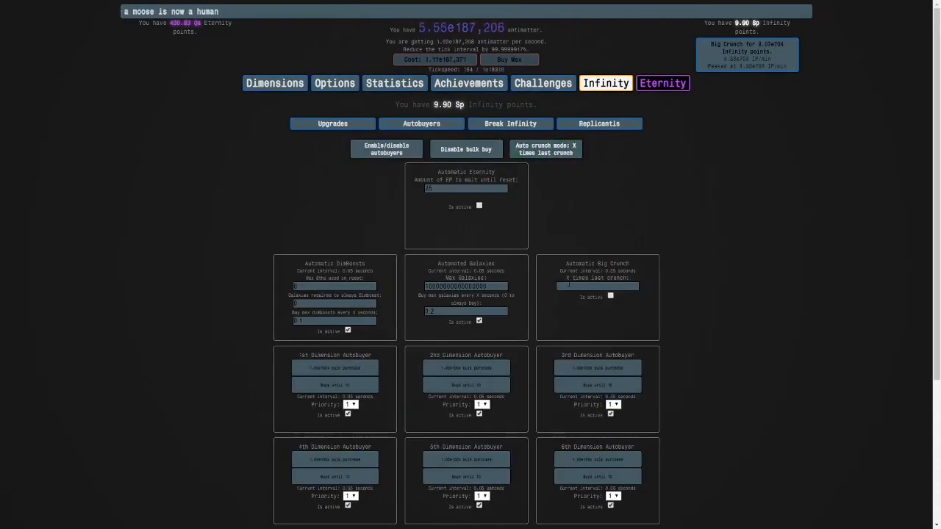
type("1e50")
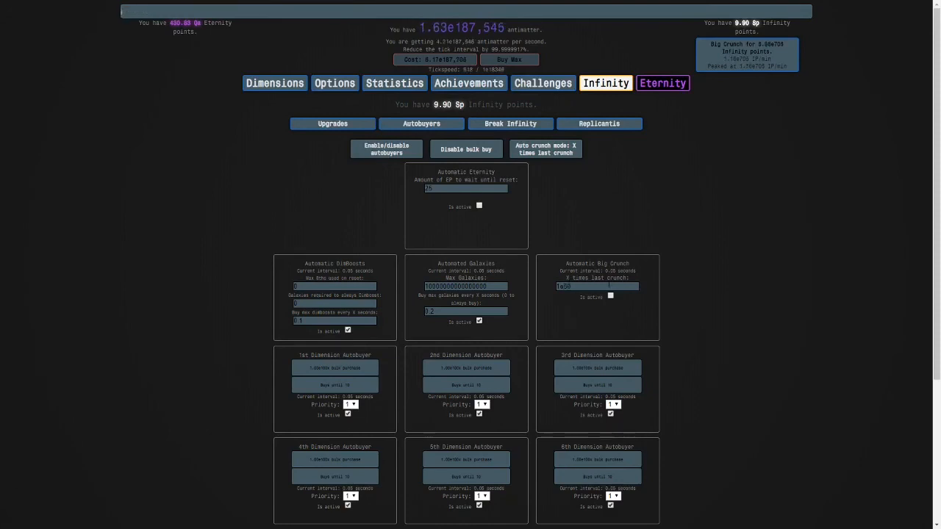